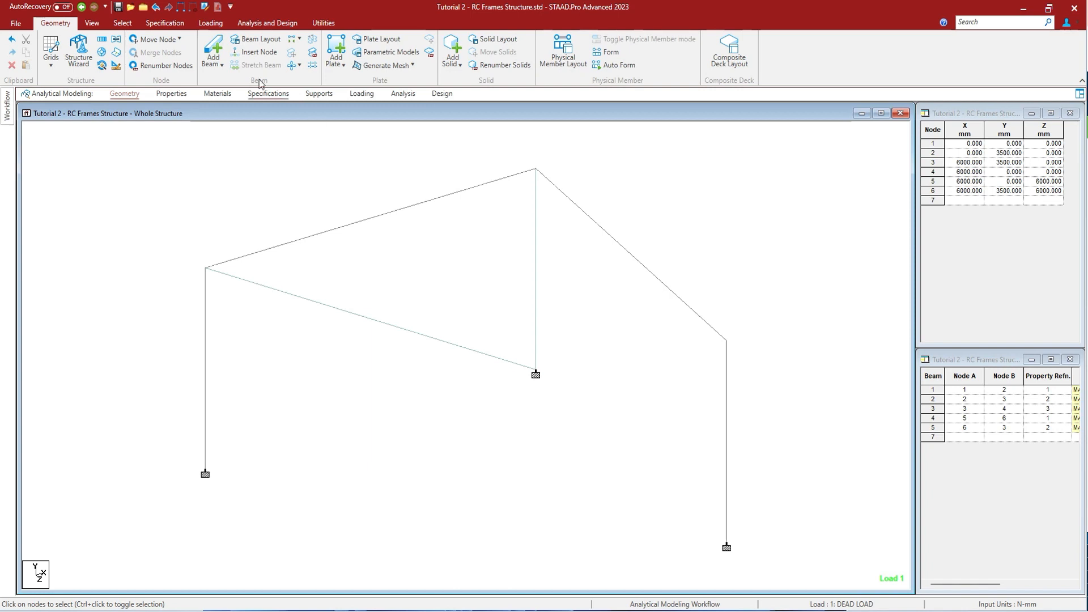
- Open the Loading tab to show the load case definitions for the RC frame
left_click(210, 22)
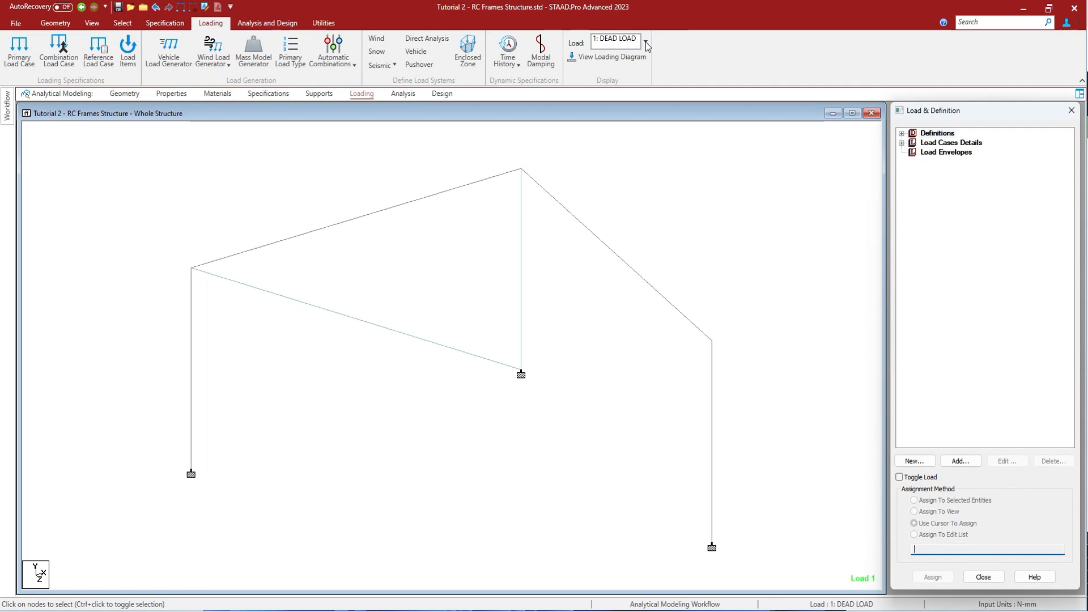
- Display the dead load diagram with load value labels showing 0.400 MTon/m
left_click(612, 57)
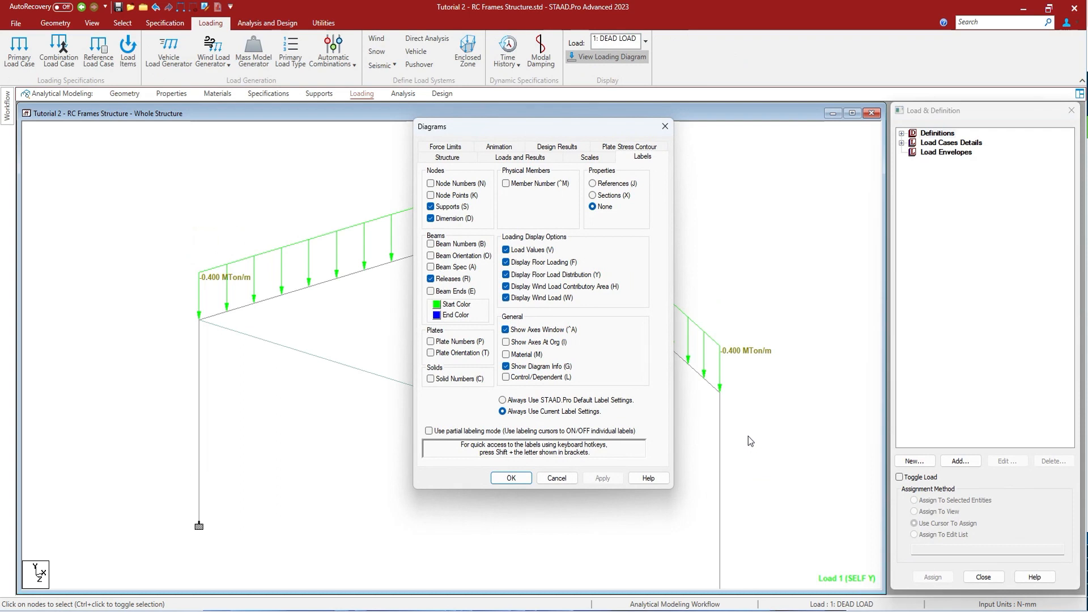
left_click(511, 478)
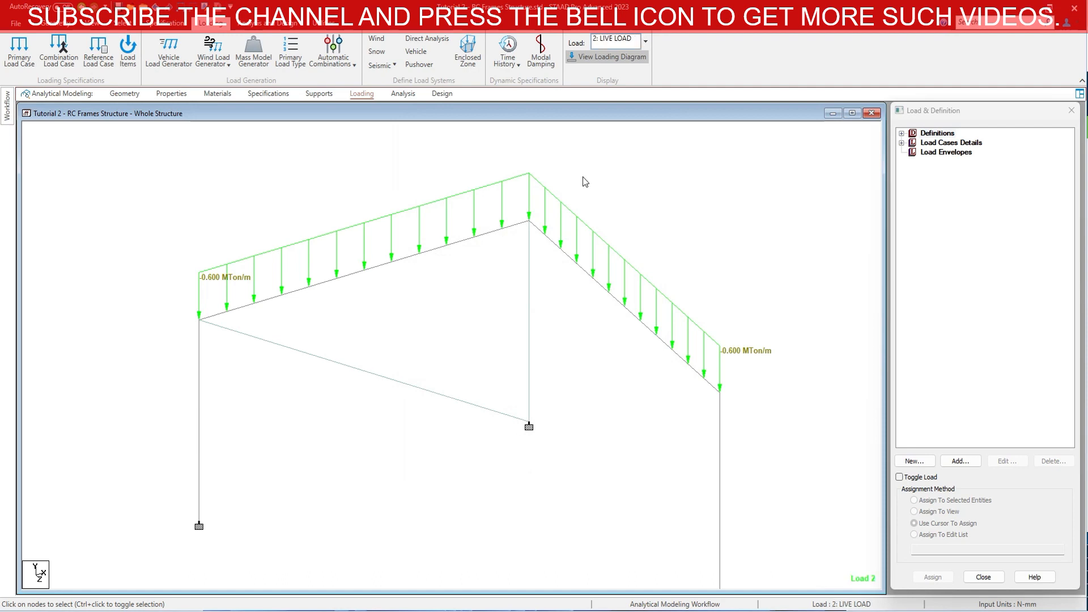
mouse_move(667, 178)
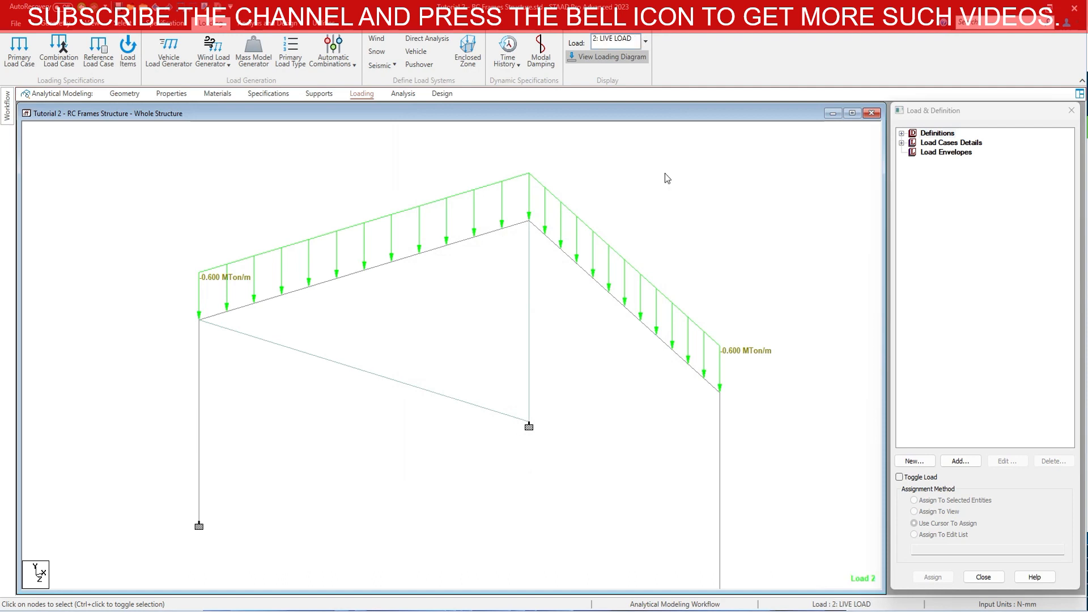
mouse_move(811, 601)
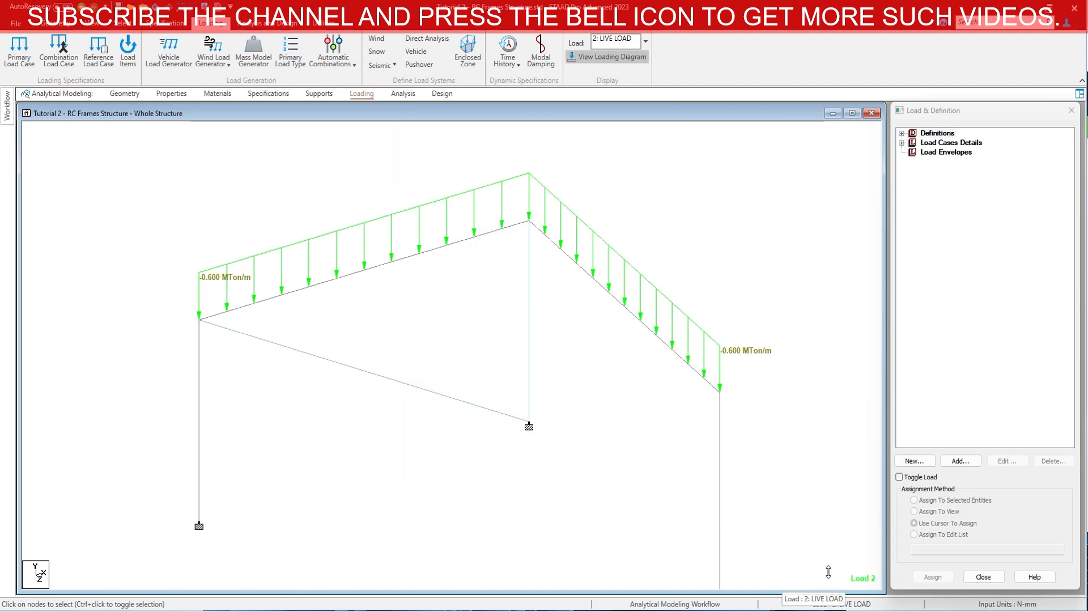
mouse_move(676, 262)
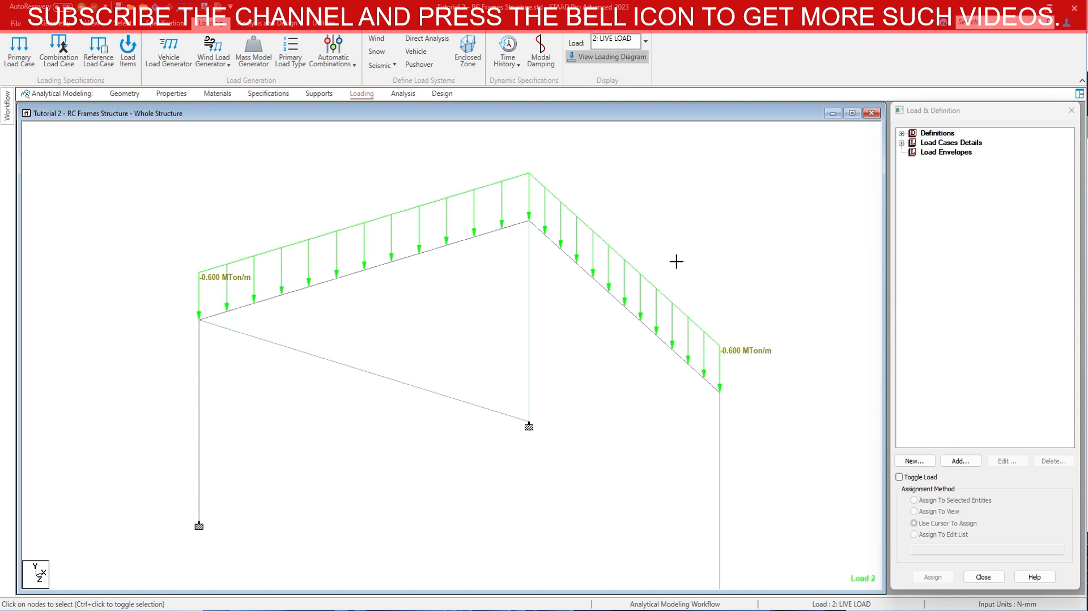
mouse_move(178, 88)
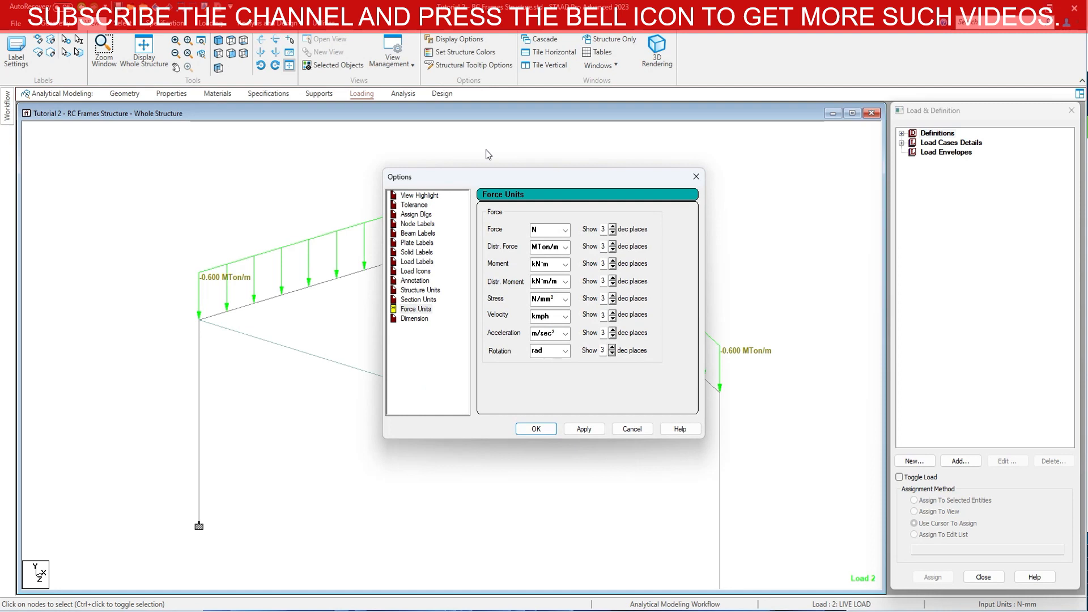
- Apply kN/m as the distributed force unit so live load labels read 5.884 kN/m
left_click(536, 428)
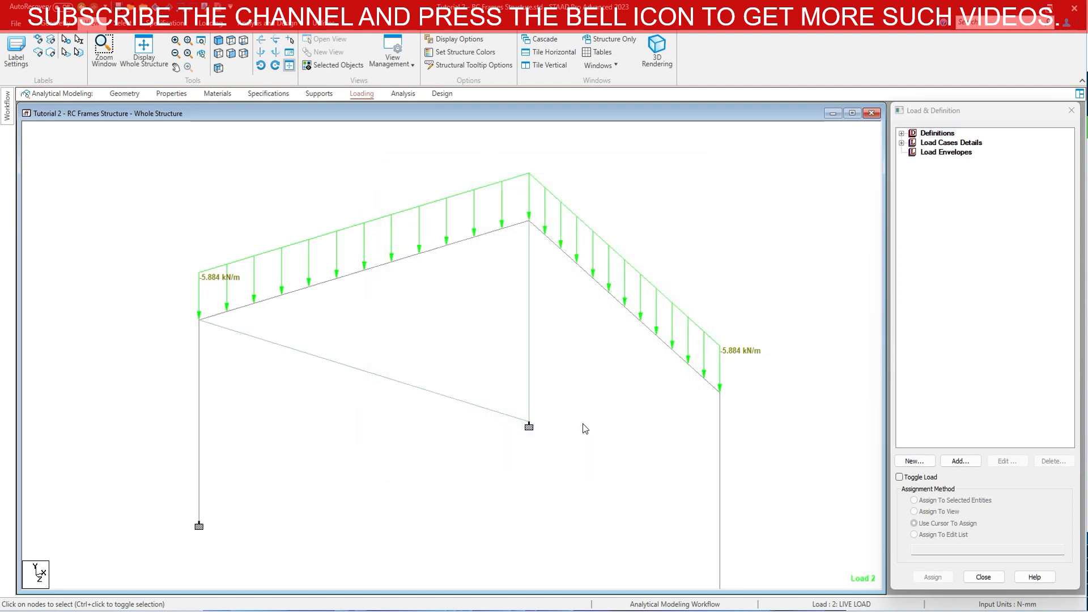
mouse_move(723, 310)
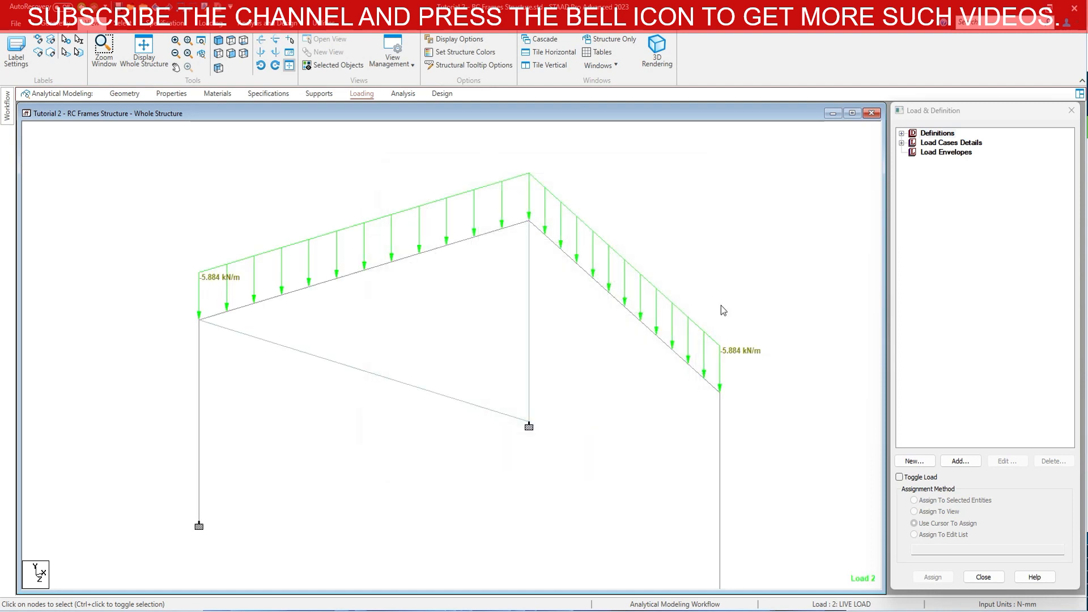